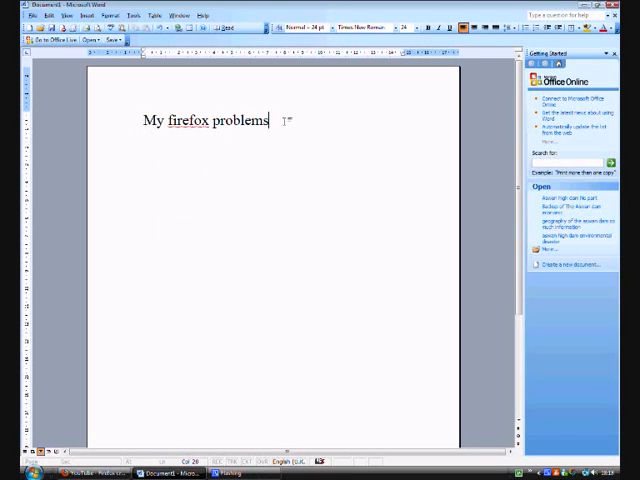
- Start the Firefox complaint, 'this problem ha... I have this', erasing the mistaken word 'from'
type("this")
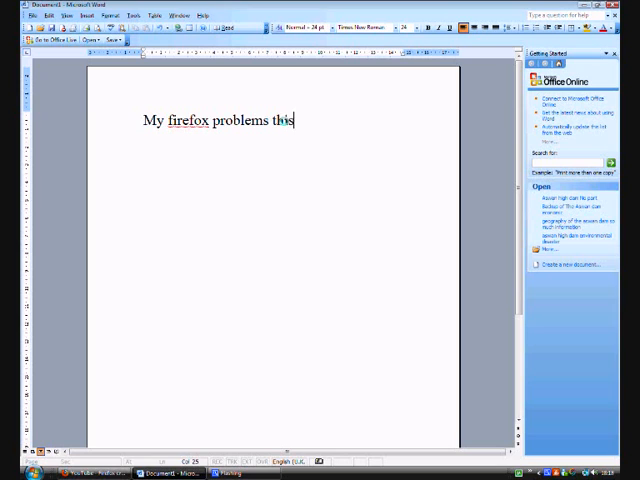
type("problem ha")
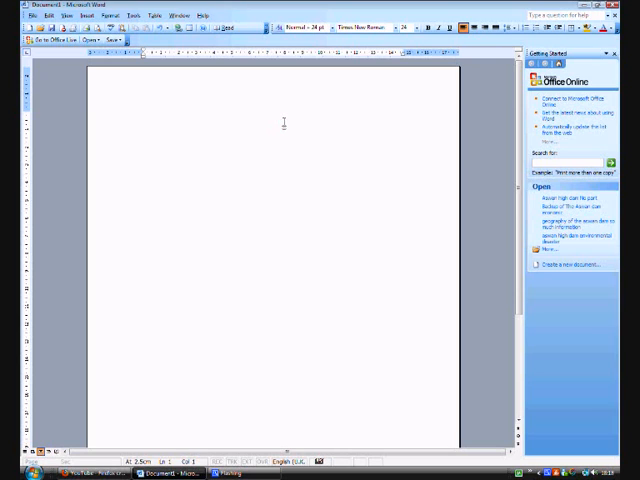
type("my first")
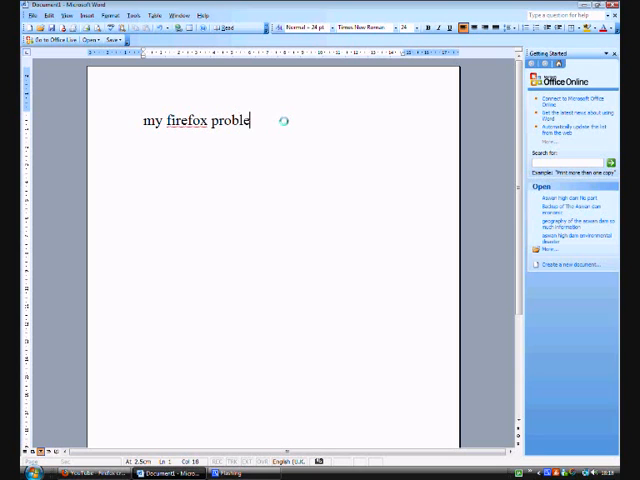
type("m,")
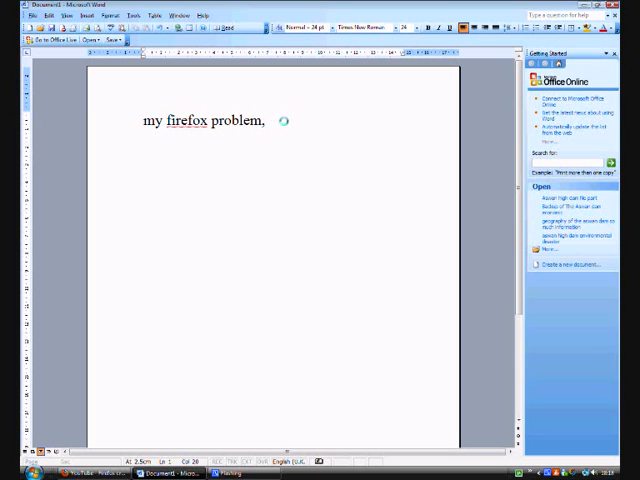
type("I have t")
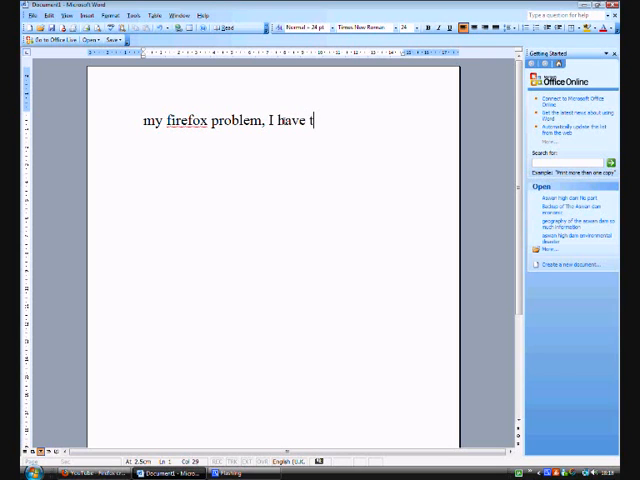
type("his from")
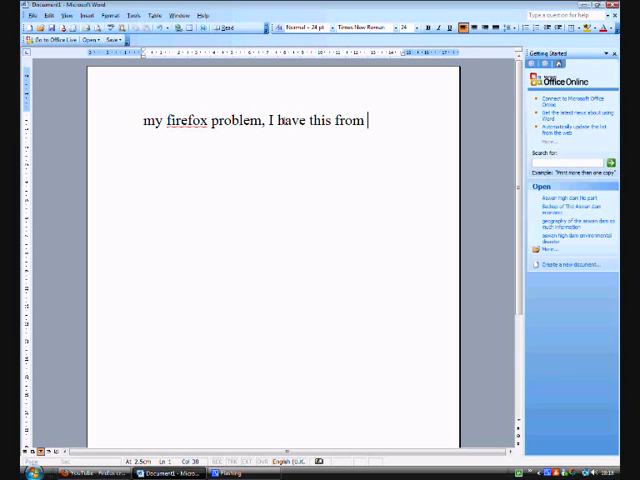
key("BackSpace")
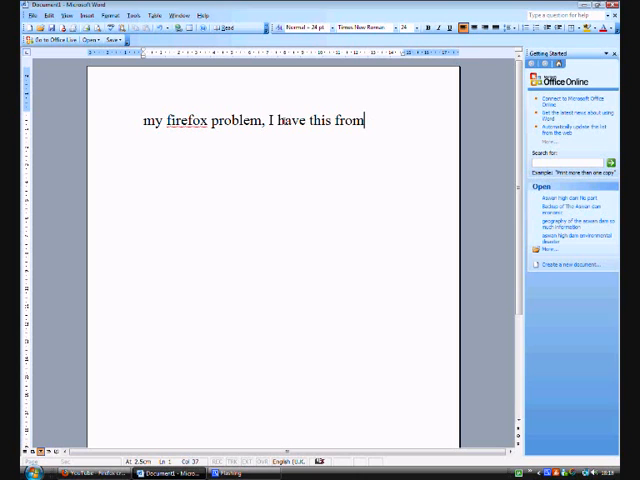
key("backspace")
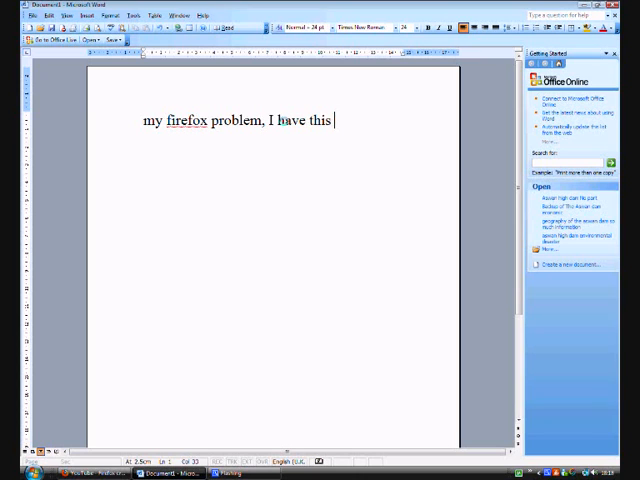
- Finish the line with 'problem now its starting to get on my nervs'
type("problem")
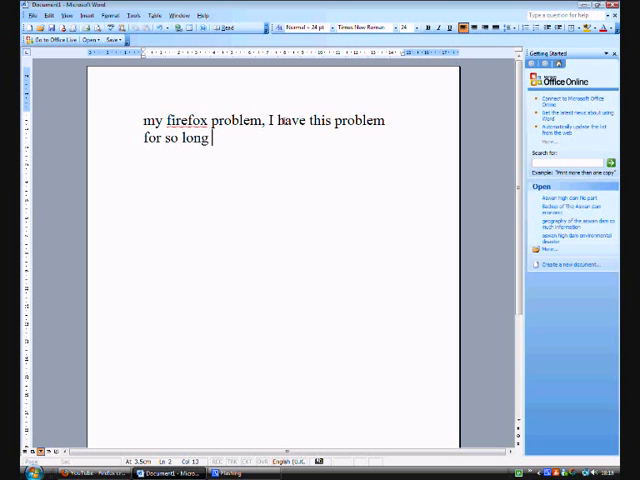
type("now")
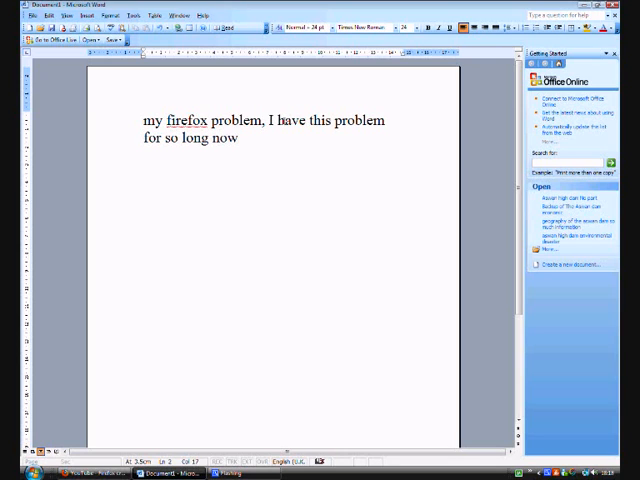
type("its start")
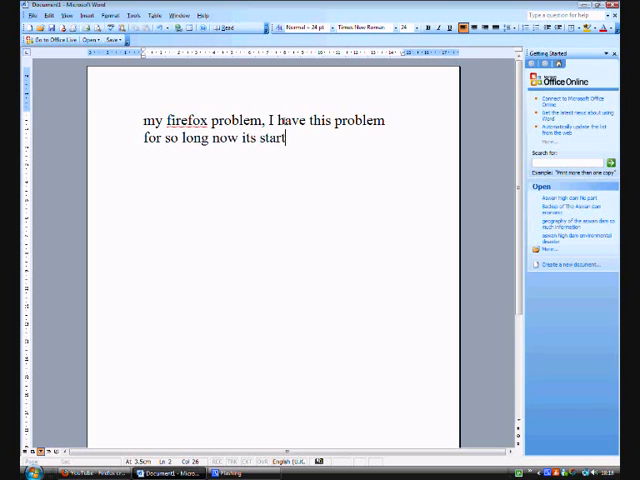
type("ing to get")
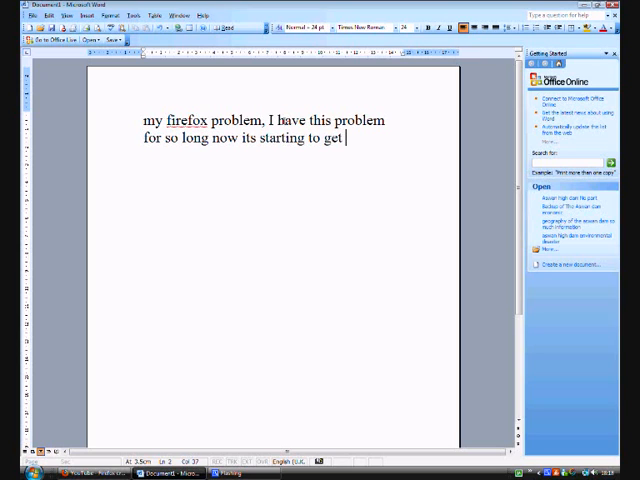
type("on my n")
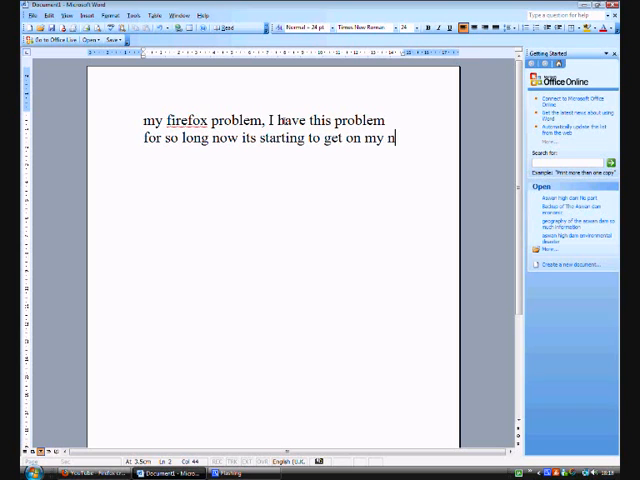
type("nervs")
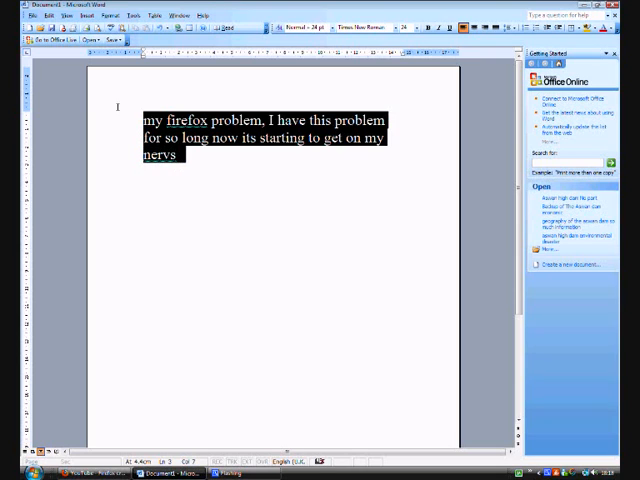
- Replace the selected complaint with 'Check this out!!!'
key("Delete")
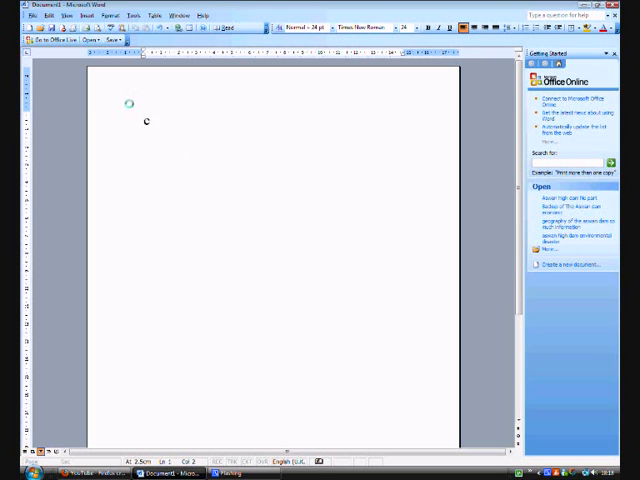
type("Check th")
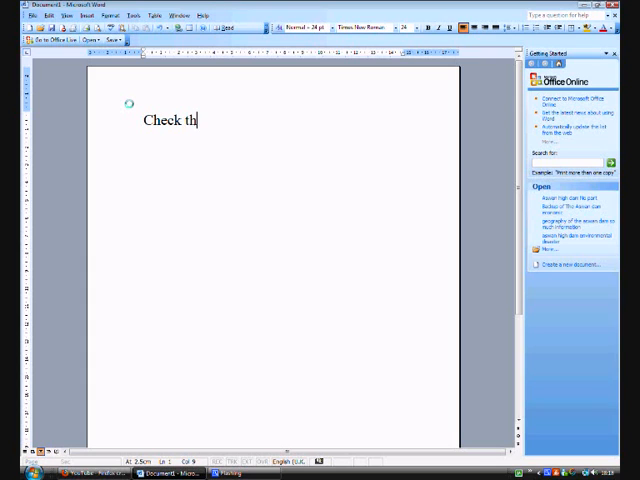
type("is out")
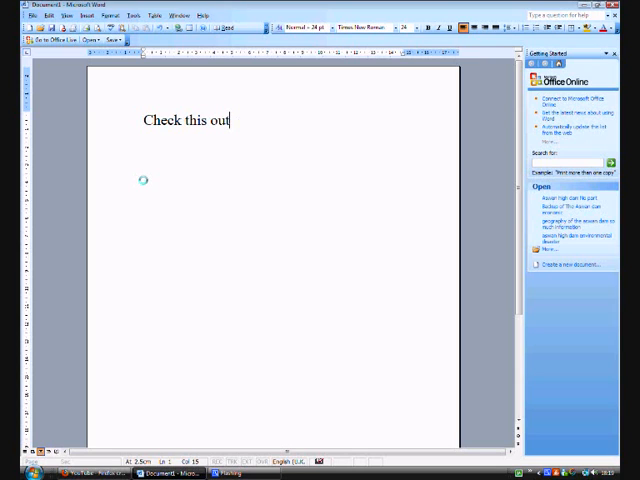
type("!!!")
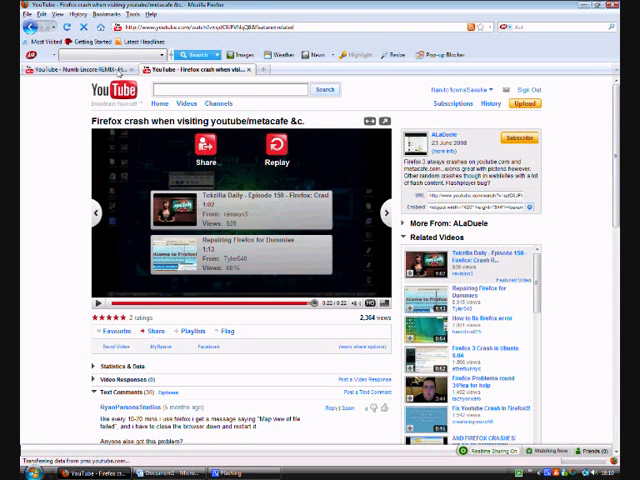
- Load youtube.com from Firefox's address bar suggestion
left_click(13, 14)
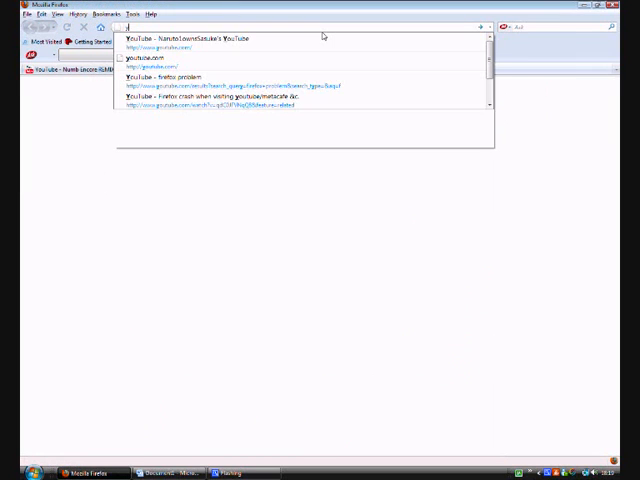
type("youtube.com")
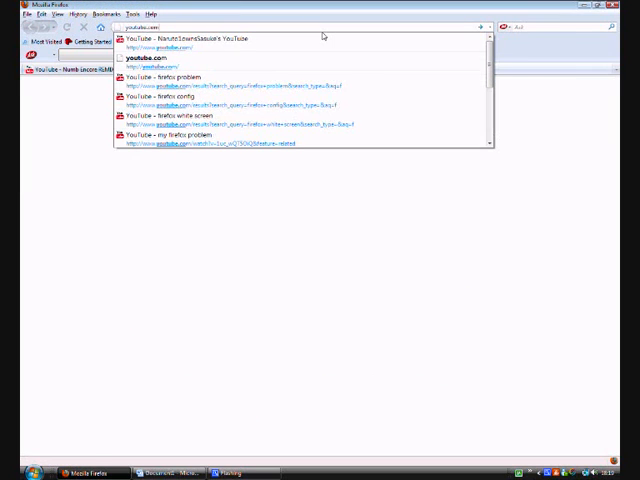
left_click(230, 39)
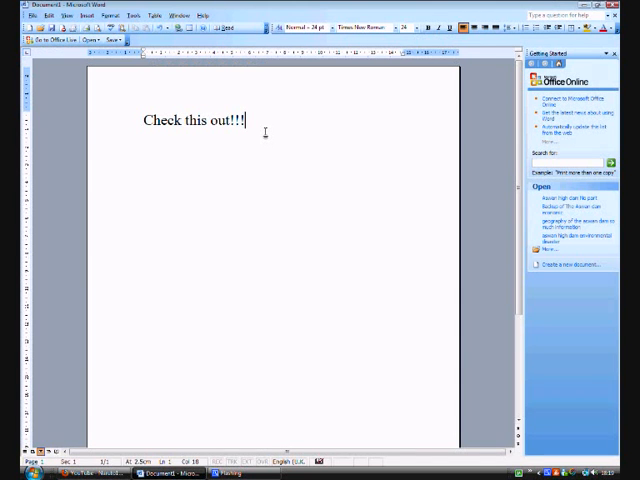
- Type 'See it turns to white screen after it loads and this another examples'
type("See")
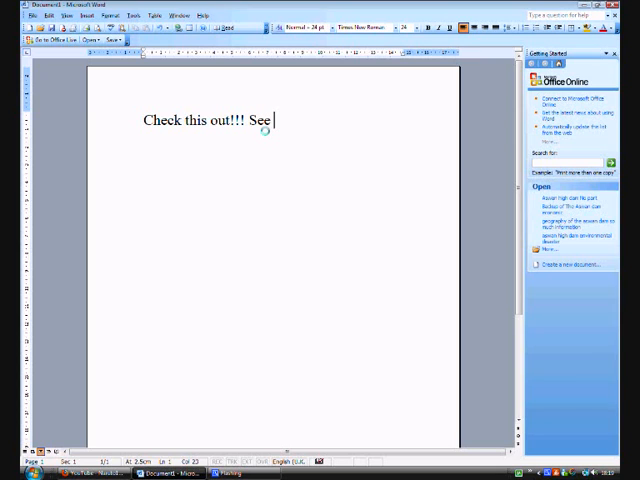
type("it turn")
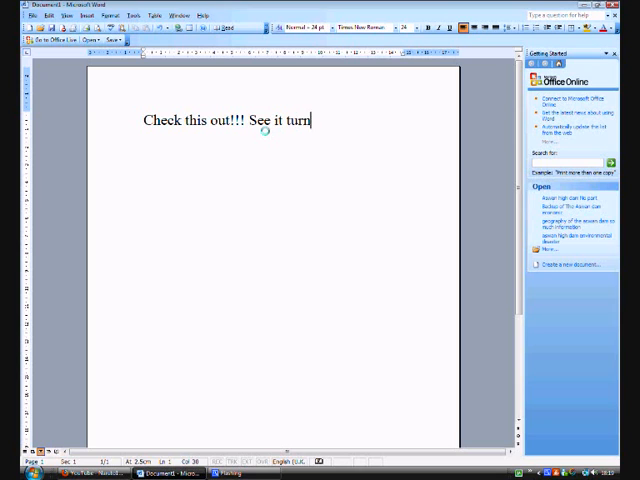
type("s to wh")
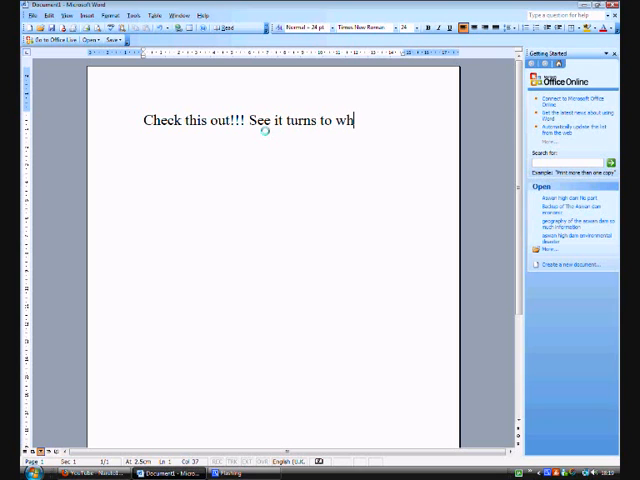
type("ite screen after it")
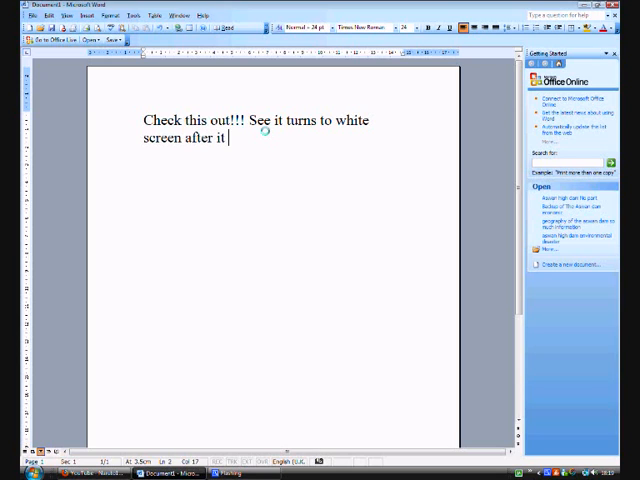
type("load")
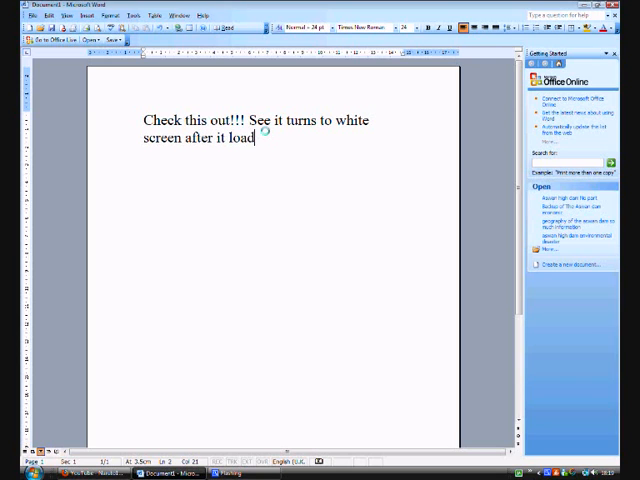
type("s")
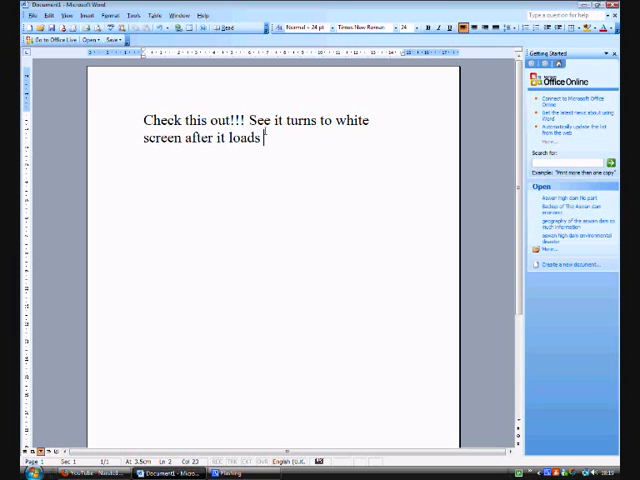
type("and thi")
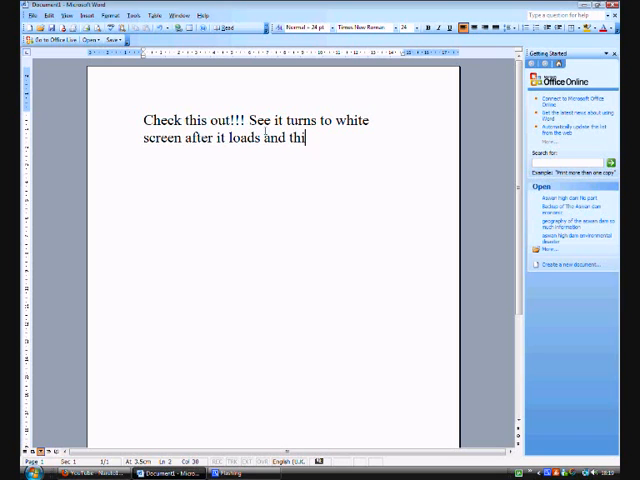
type("s")
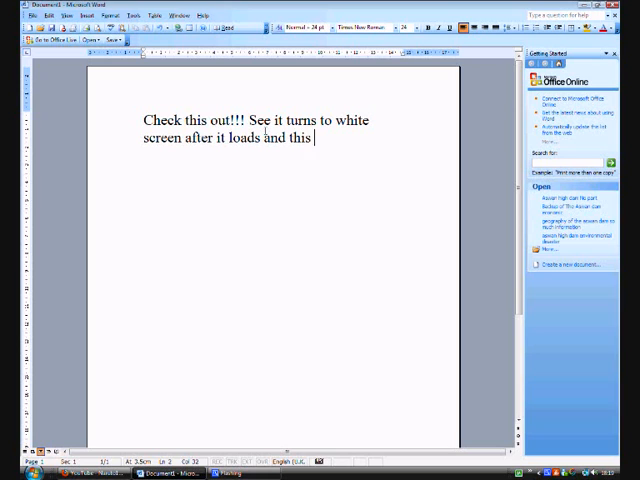
type("another e")
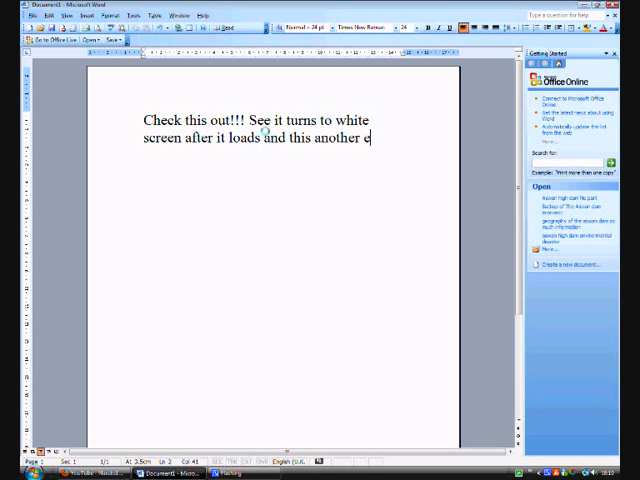
type("xamples")
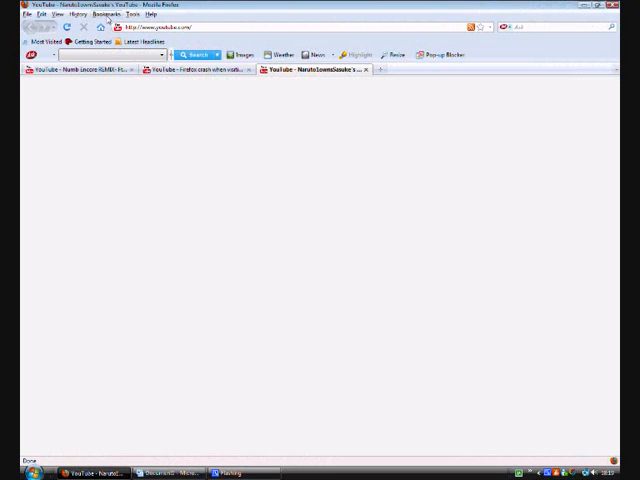
- Load the miniclip page in Firefox, scroll as it goes white, then return to Word
left_click(160, 27)
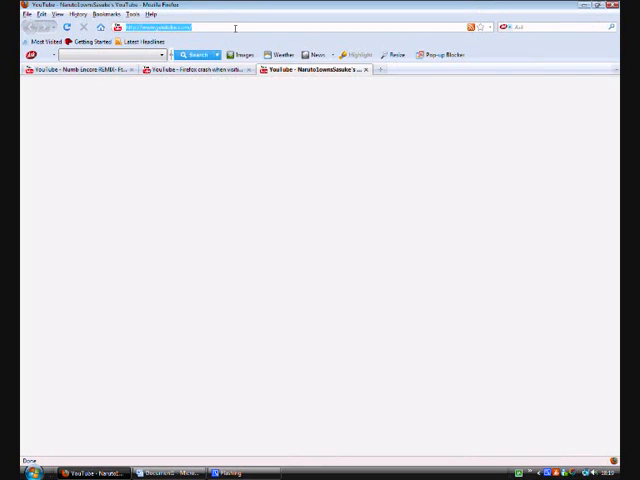
type("miniclip")
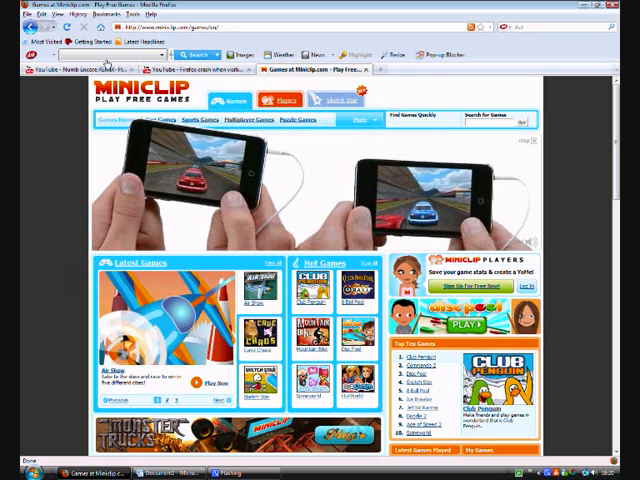
scroll("down", 3)
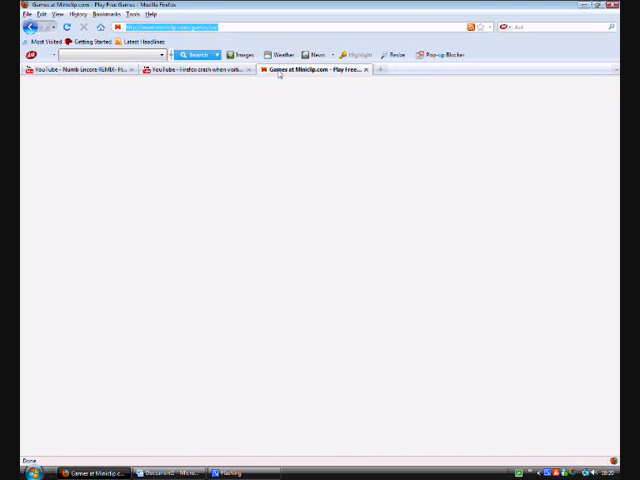
left_click(175, 472)
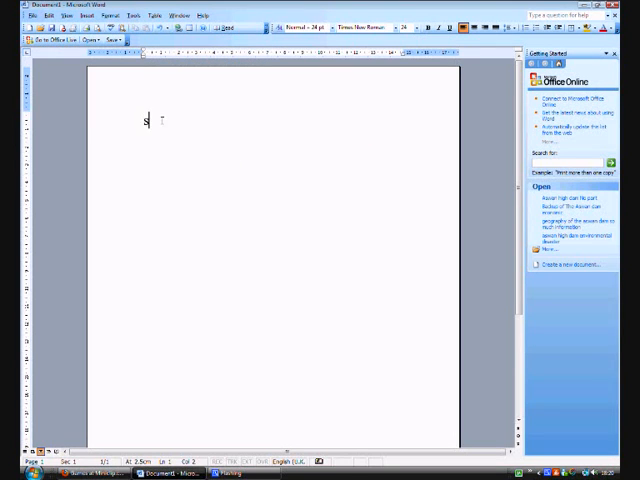
- Type 'see that I jst went to another pages then bang theres goes the white screen again'
type("ee that I jst wen")
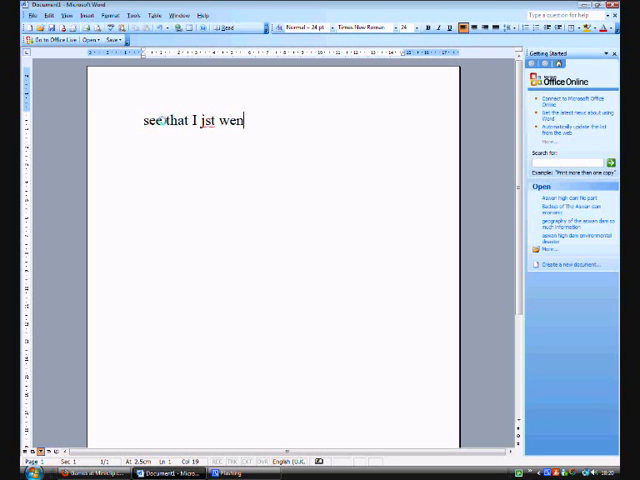
type("t to another")
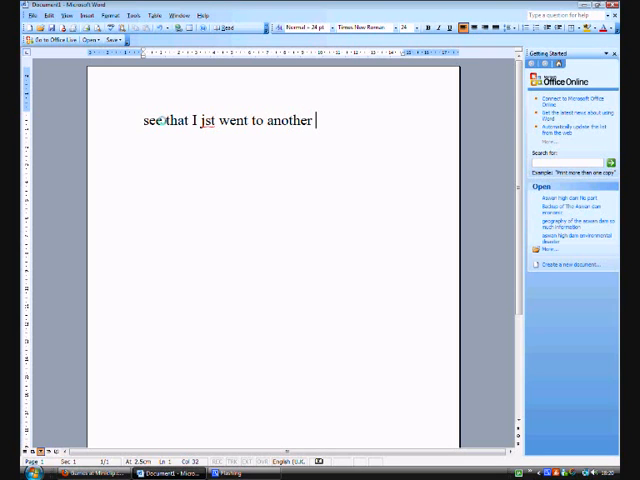
type("pages")
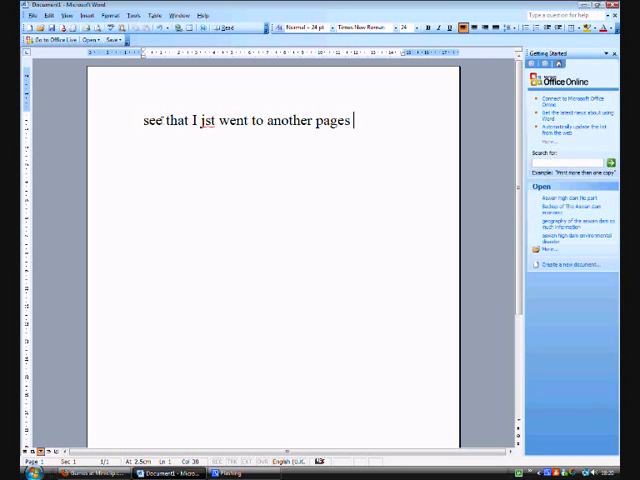
type("the")
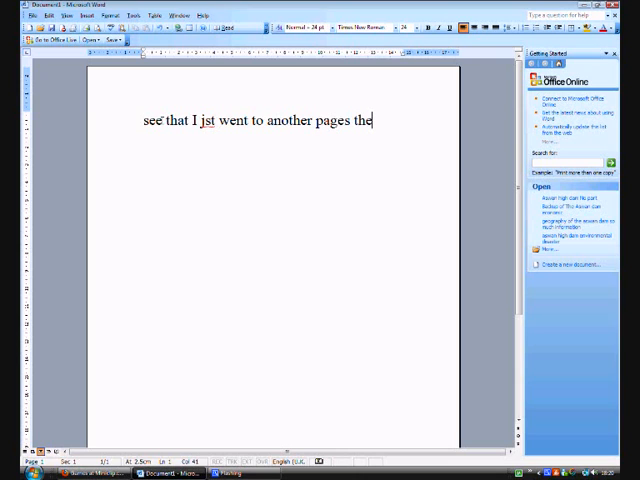
type("n bang")
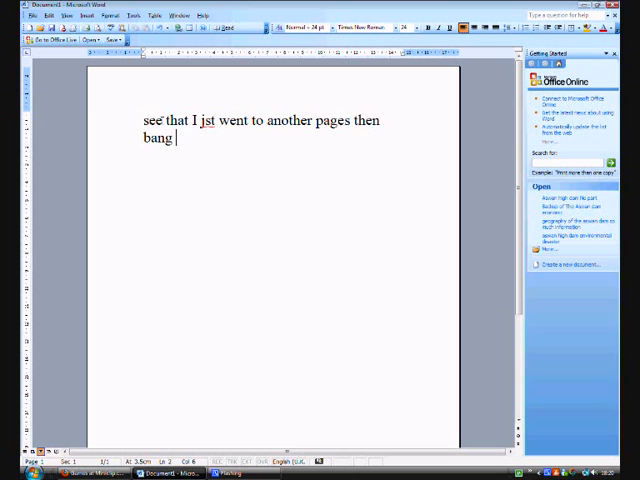
type("theres g")
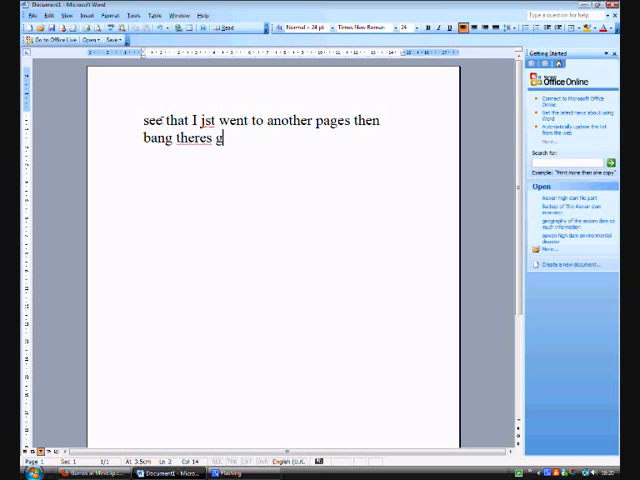
type("oes the whit")
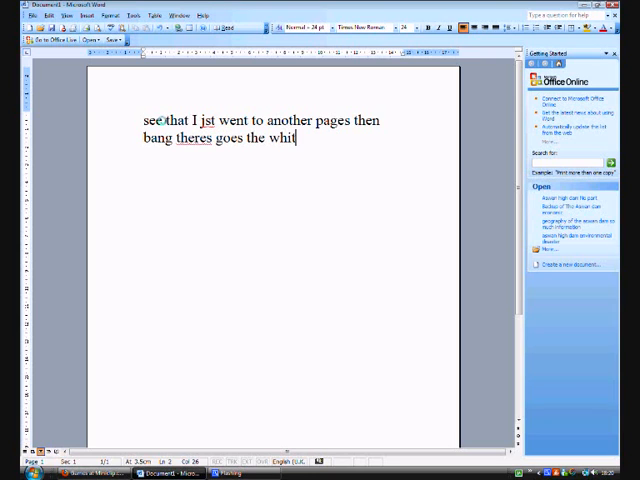
type("e screen")
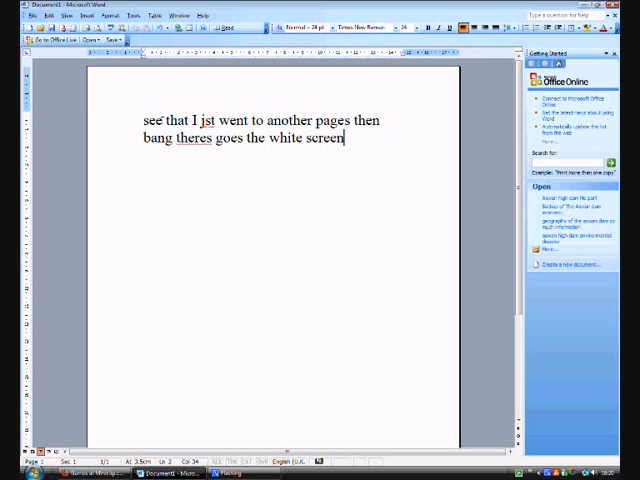
type("again")
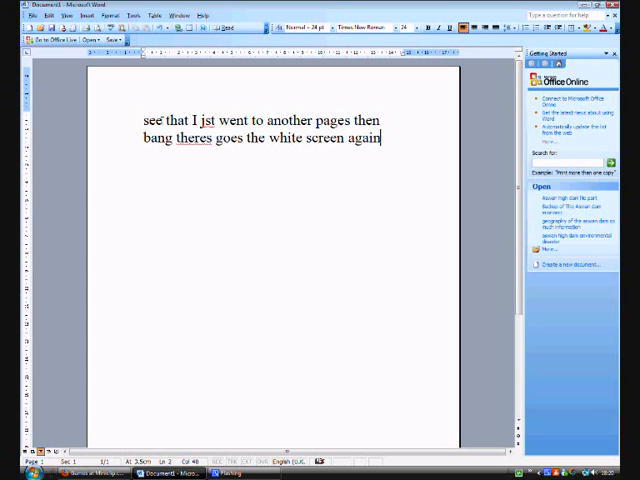
- Type 'So viewers has the same problem or anything to help me comment on my video thank you for watching'
type("So v")
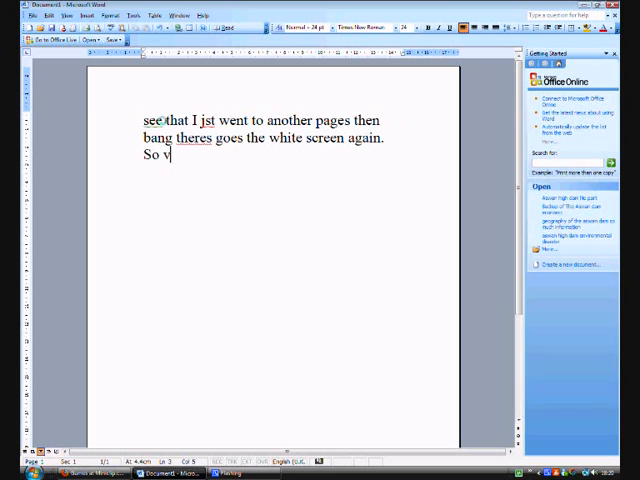
type("iewers")
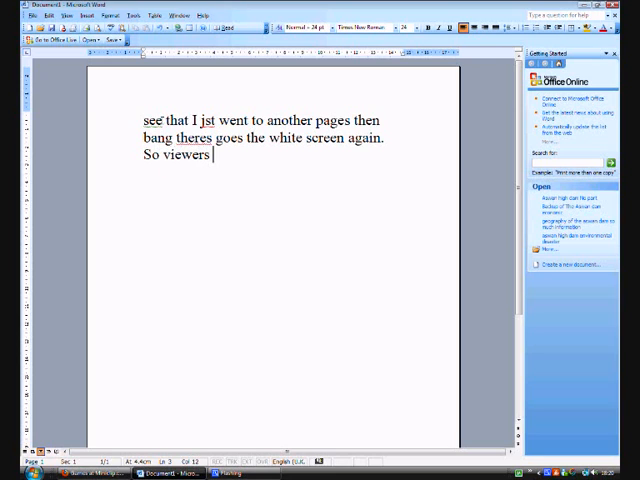
type("has the same problem or")
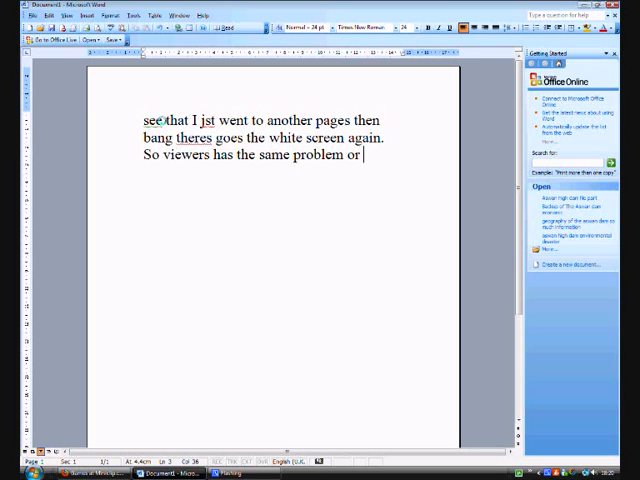
type("anything t")
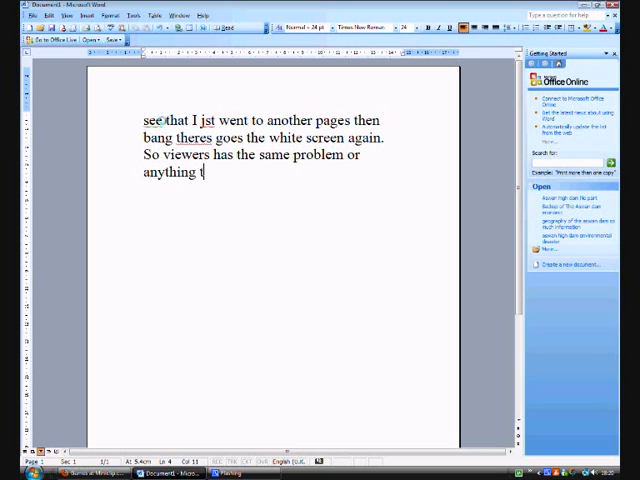
type("o help me comment on my")
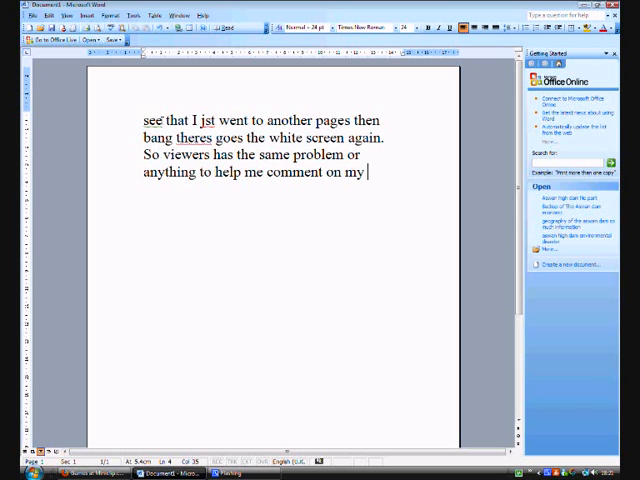
type("video")
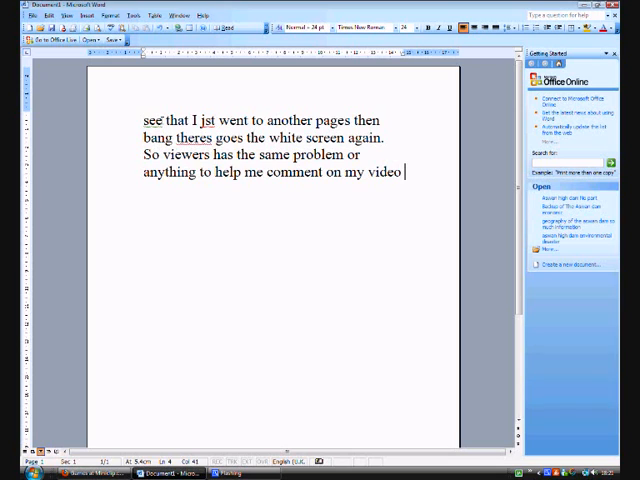
type("thank")
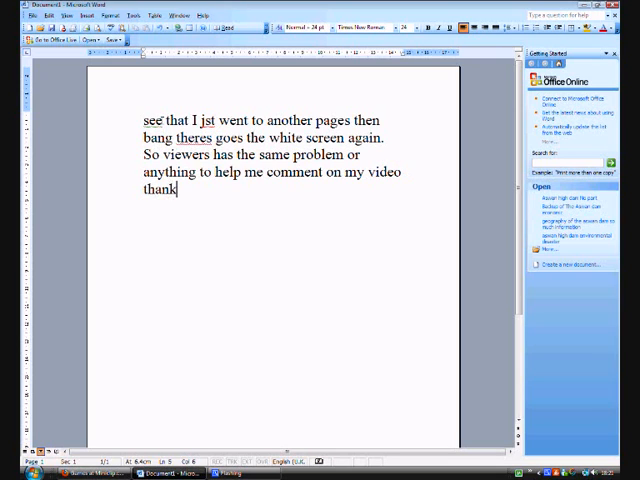
type("you for")
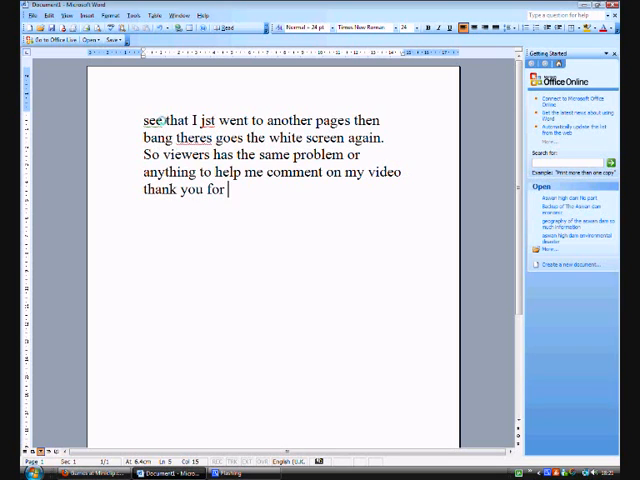
type("watching")
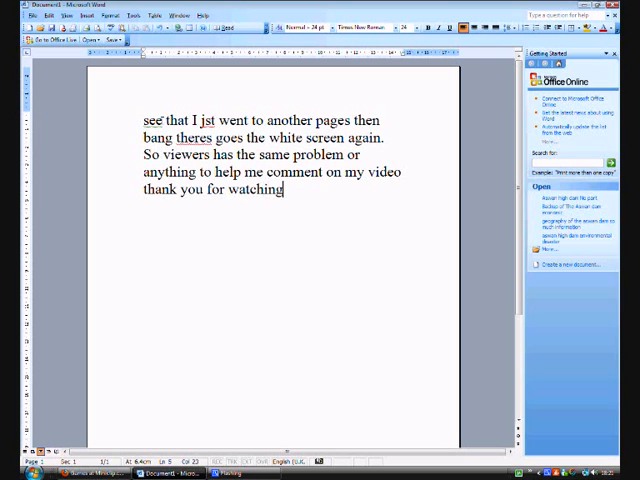